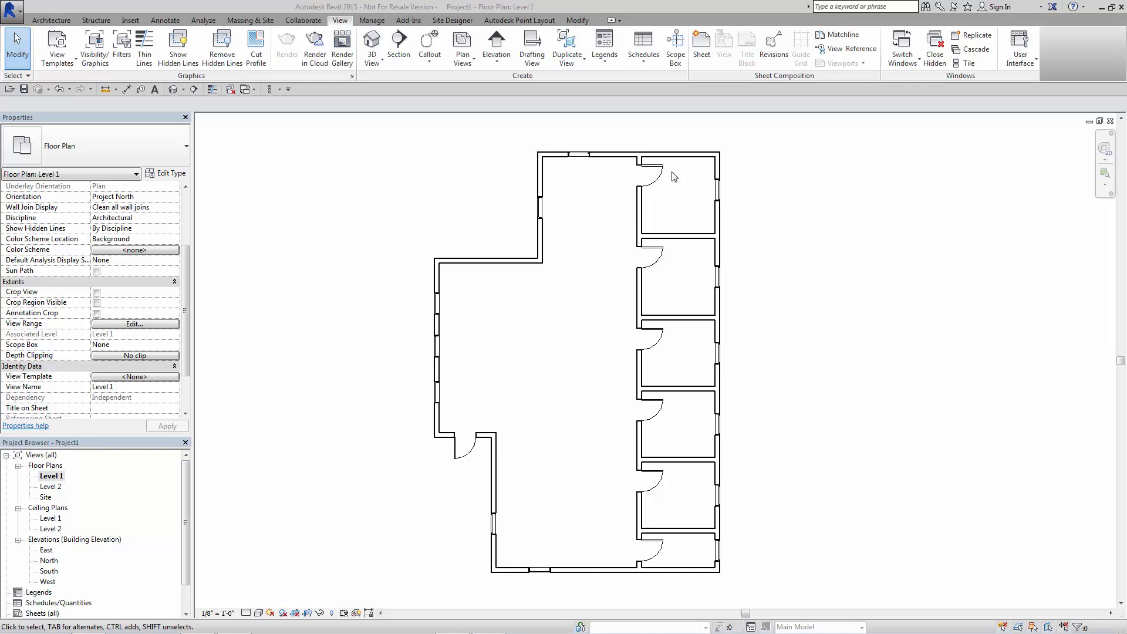
{"action": "mouse_move", "coordinate": [683, 165]}
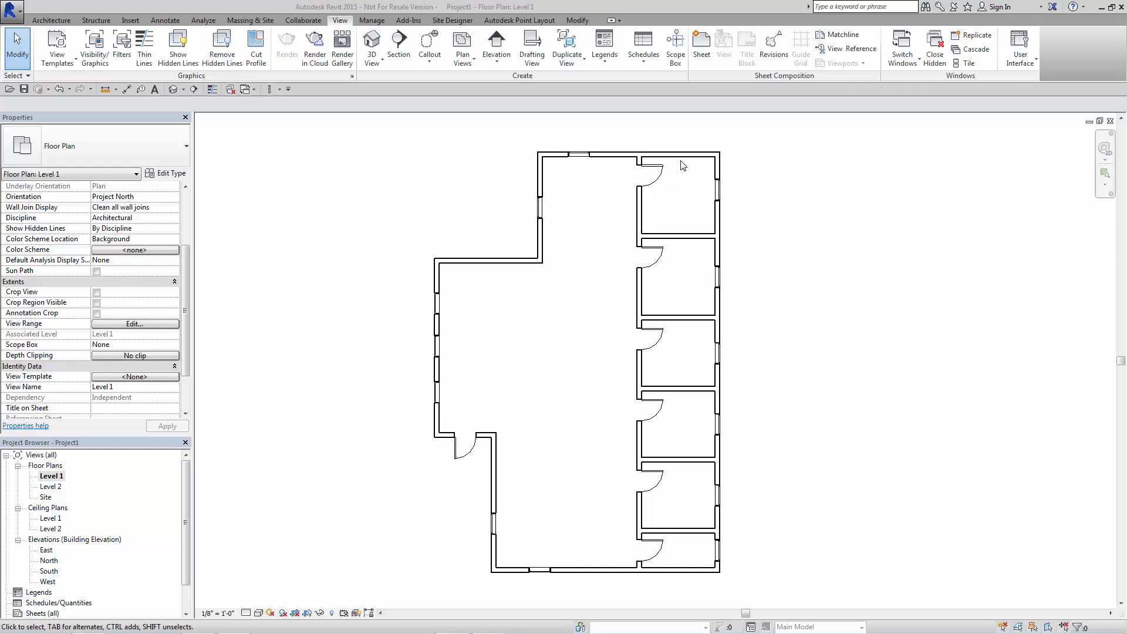
{"action": "mouse_move", "coordinate": [507, 265]}
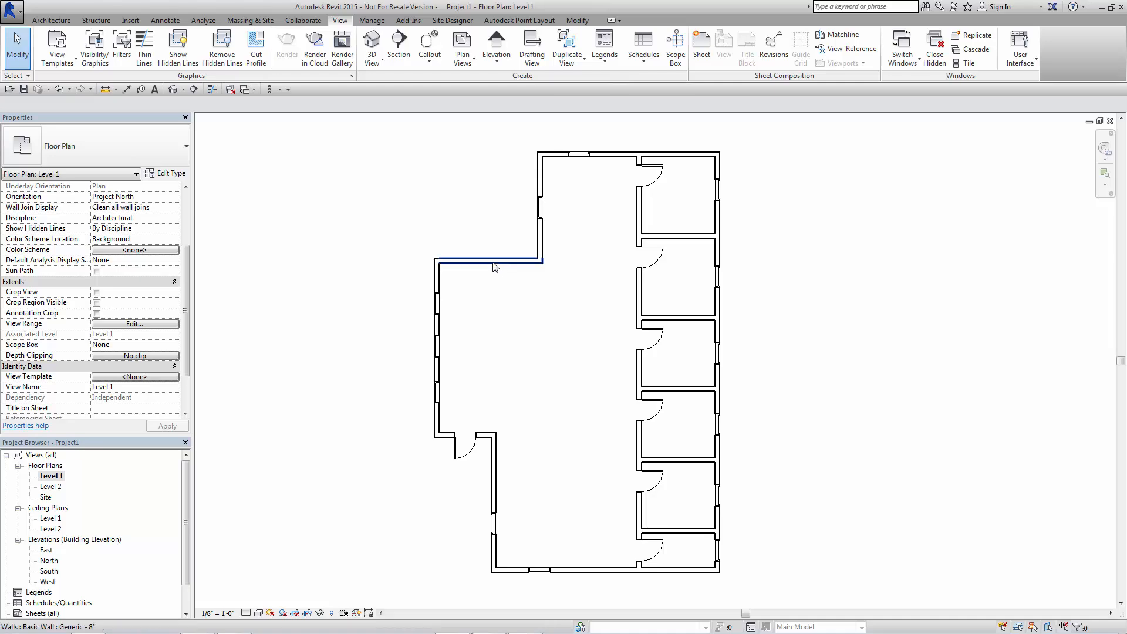
Step: Select the Level 1 corridor wall of type Generic - 8" 1 HR to view its properties
{"action": "left_click", "coordinate": [488, 260]}
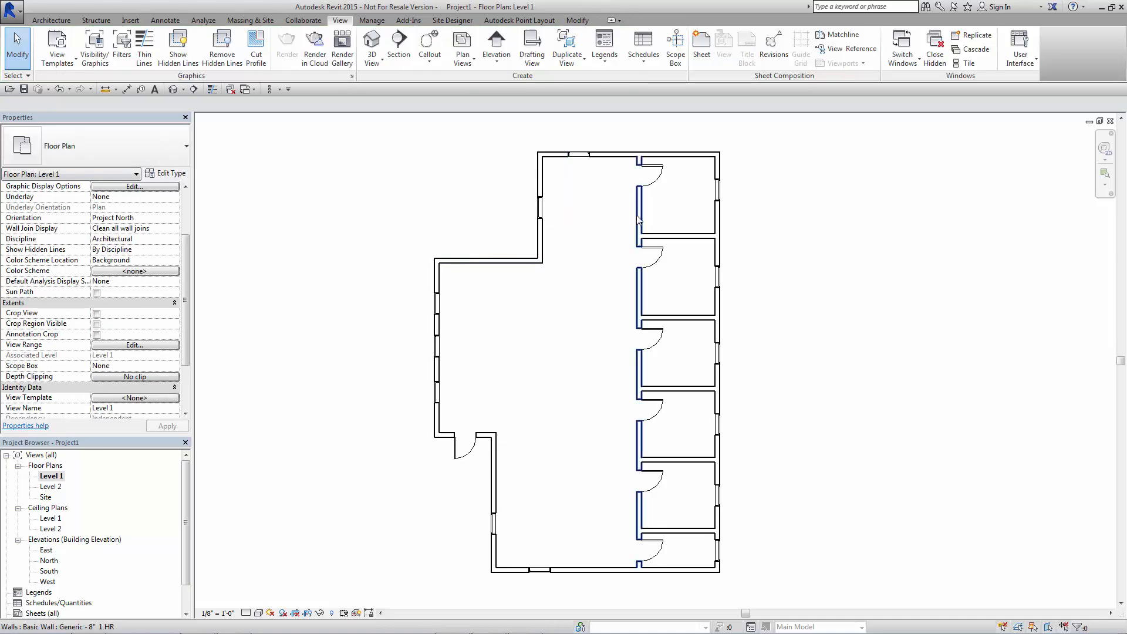
{"action": "left_click", "coordinate": [636, 361]}
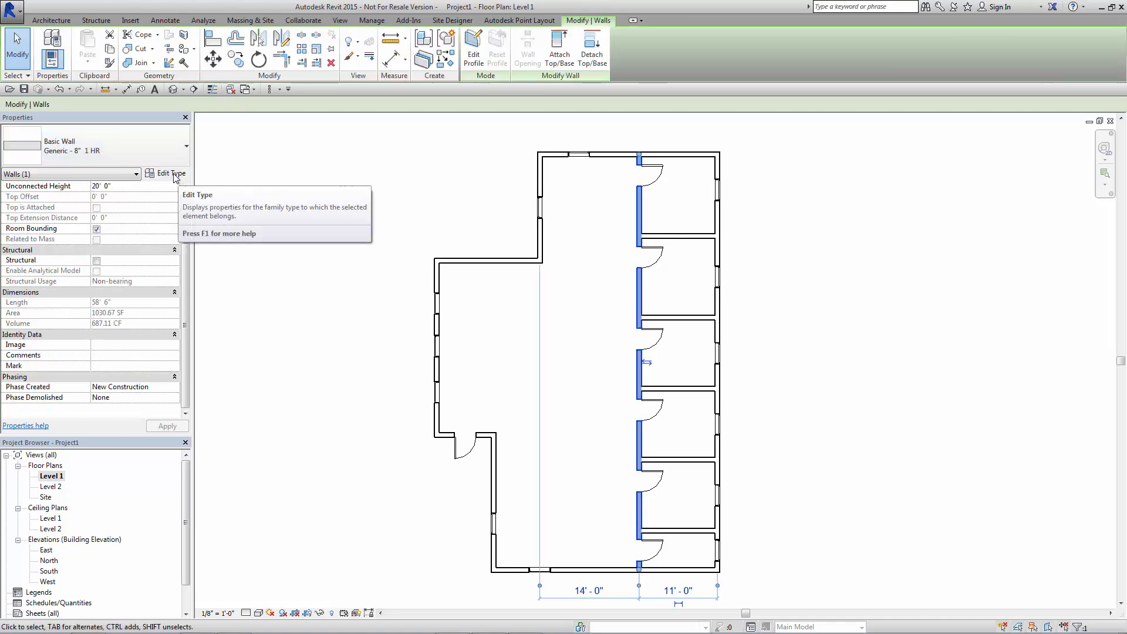
{"action": "left_click", "coordinate": [170, 173]}
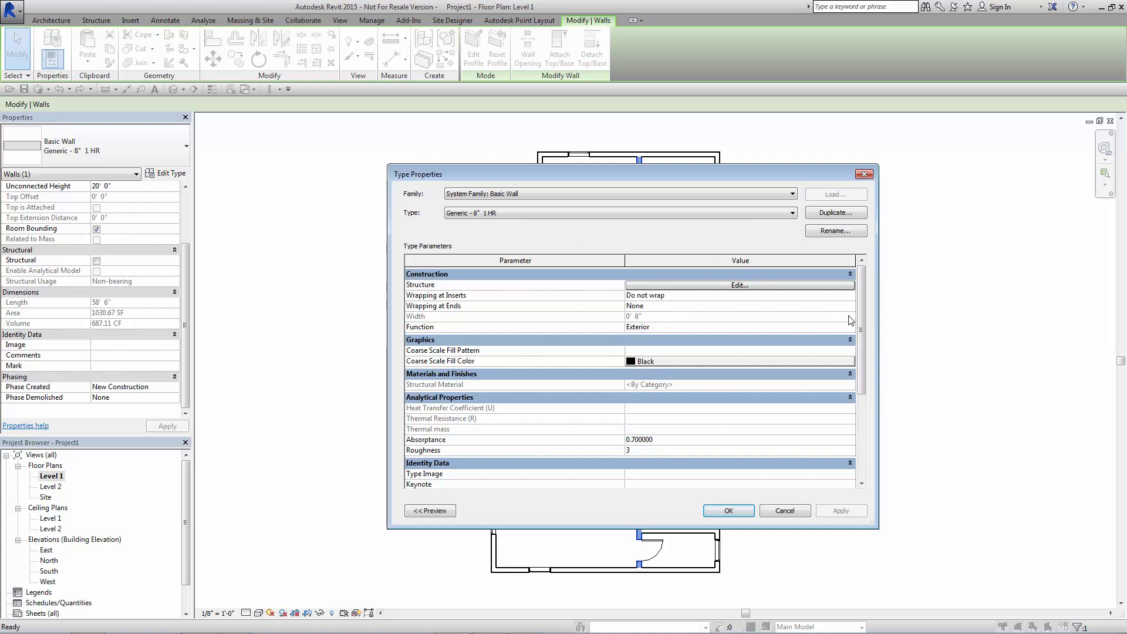
{"action": "scroll", "scroll_direction": "down", "scroll_amount": 3}
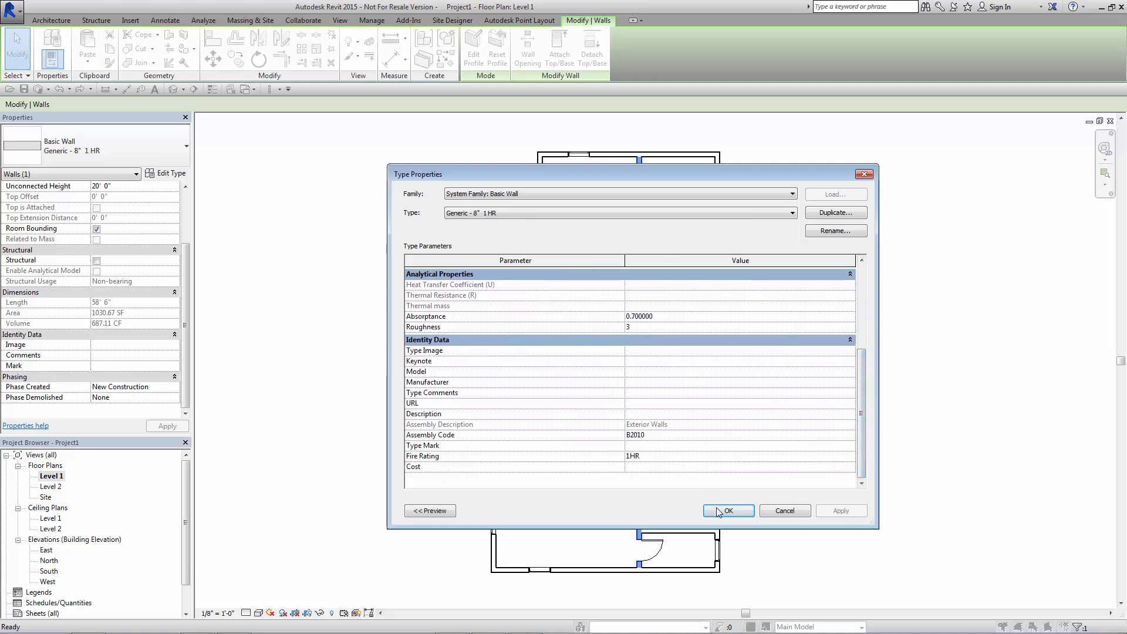
{"action": "left_click", "coordinate": [728, 511]}
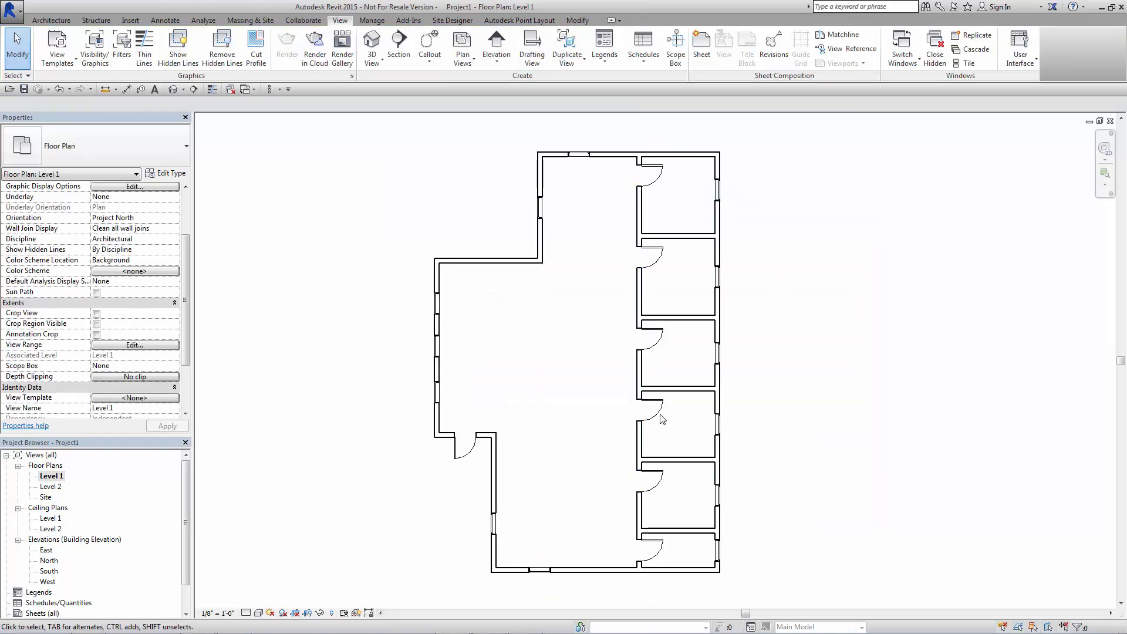
{"action": "mouse_move", "coordinate": [769, 349]}
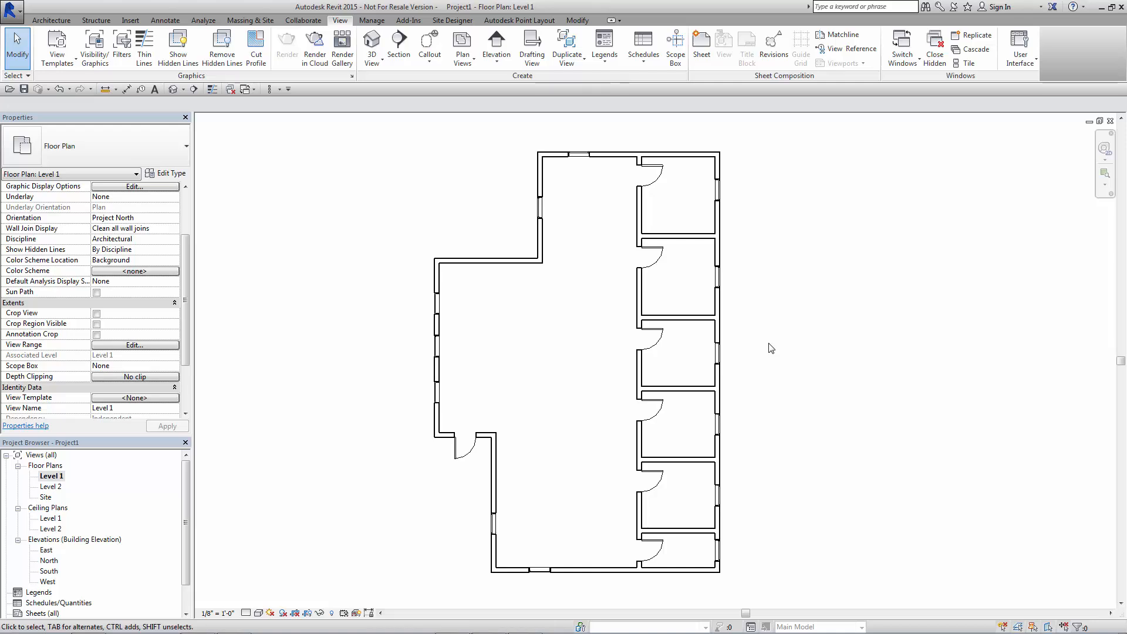
{"action": "mouse_move", "coordinate": [801, 286]}
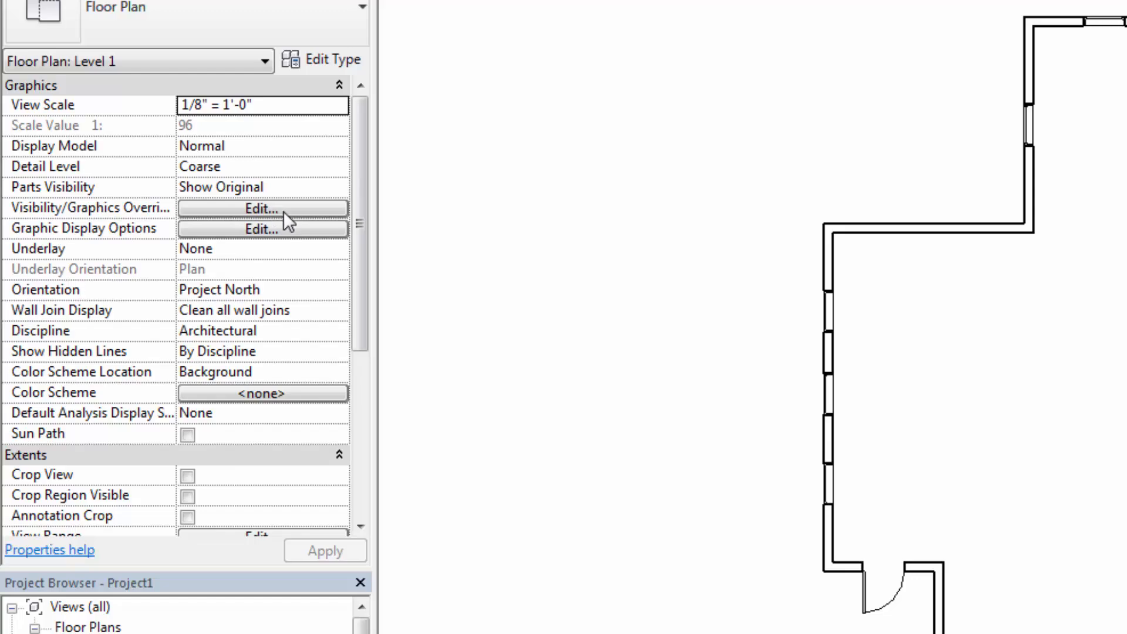
Step: Edit Visibility/Graphics Overrides for the Level 1 floor plan from the Properties palette
{"action": "left_click", "coordinate": [262, 209]}
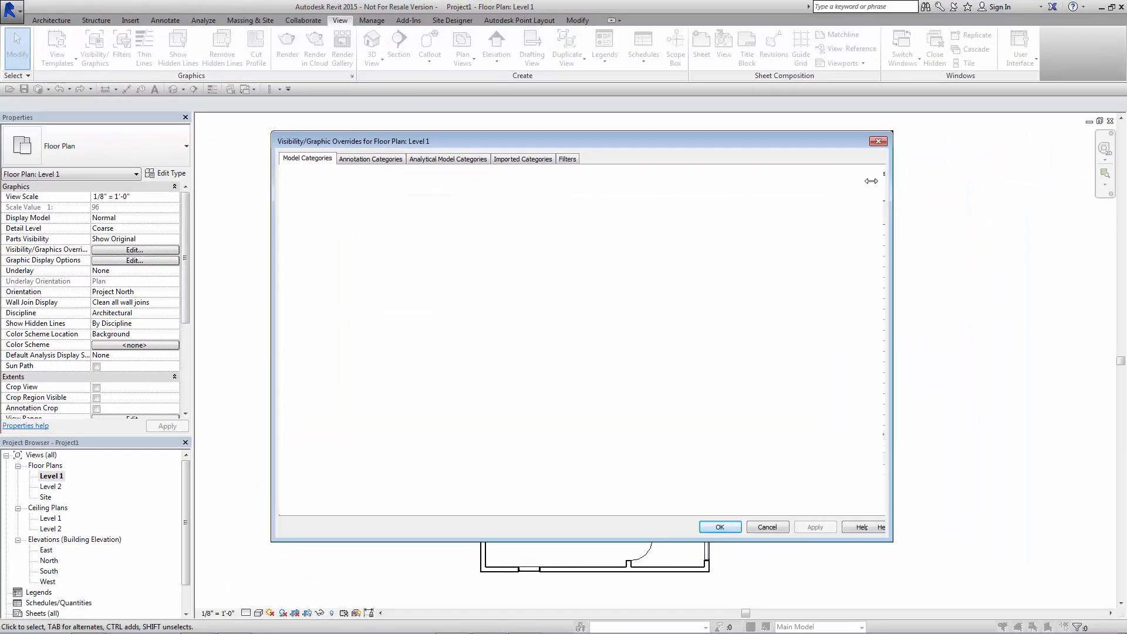
Step: Switch to the Filters tab, which shows no filters applied to Level 1
{"action": "left_click", "coordinate": [307, 158]}
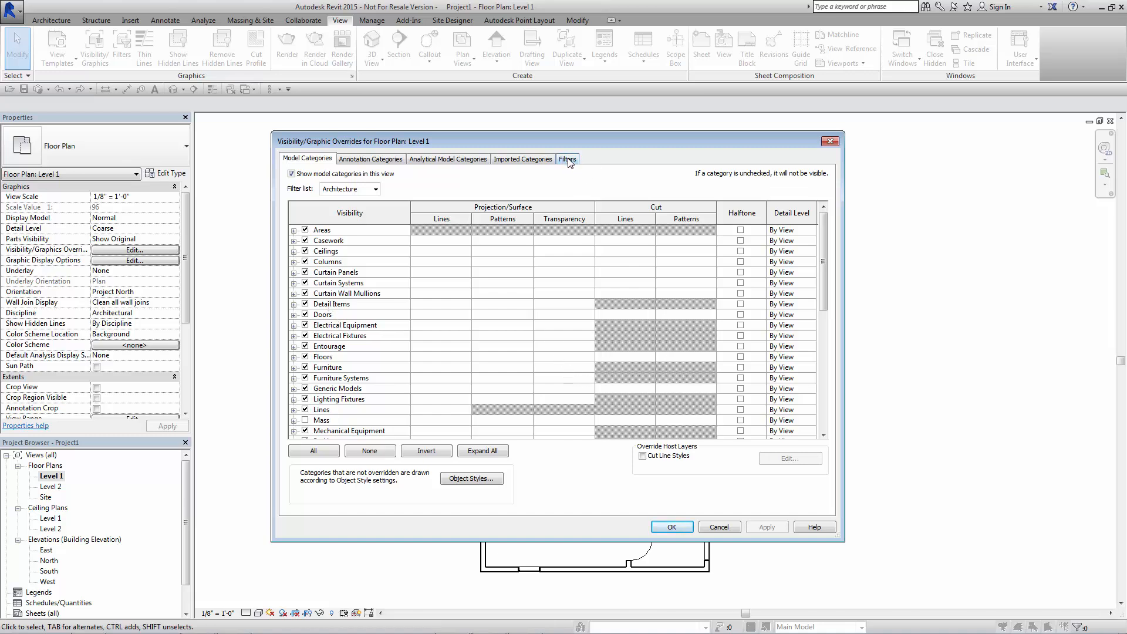
{"action": "left_click", "coordinate": [568, 159]}
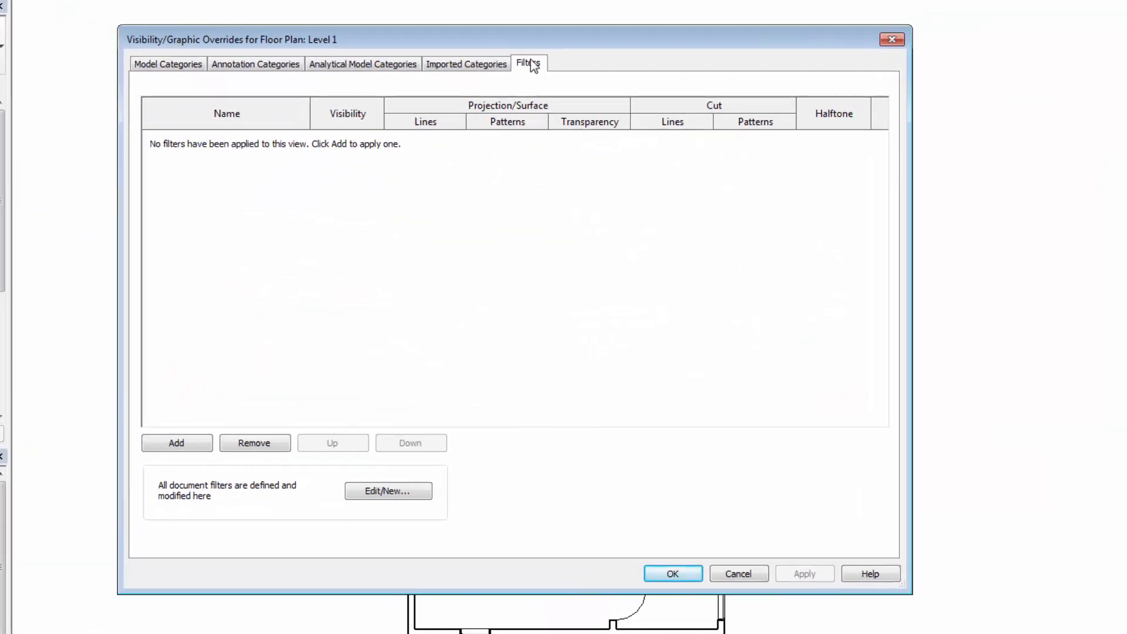
{"action": "mouse_move", "coordinate": [196, 407]}
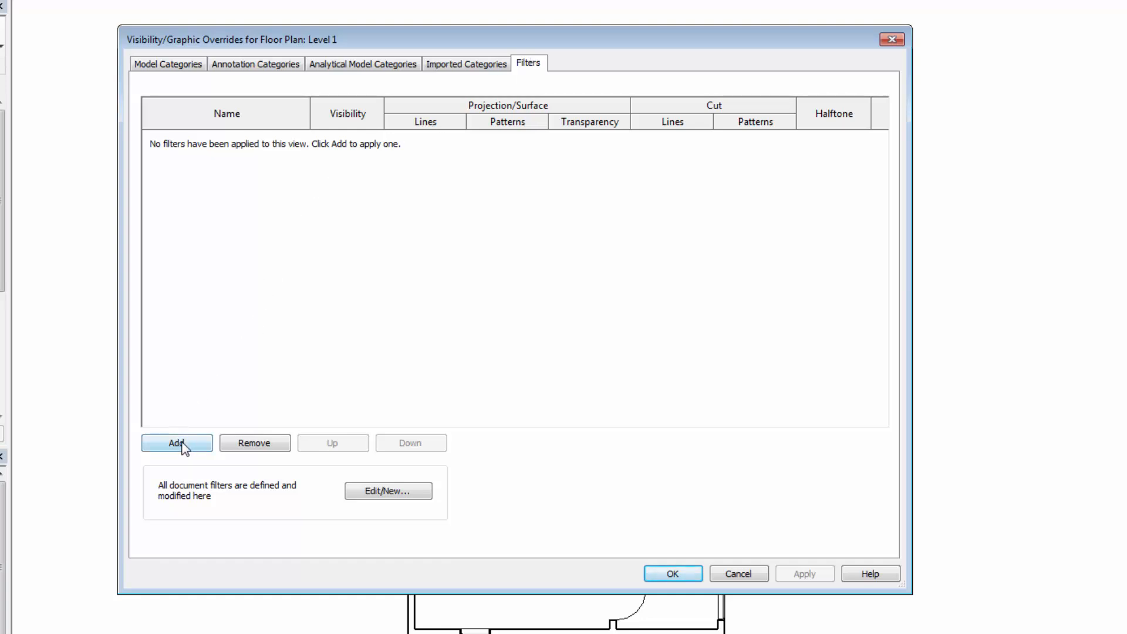
Step: Choose Add, then Edit/New to open the filter editor listing the Interior filter
{"action": "left_click", "coordinate": [176, 442]}
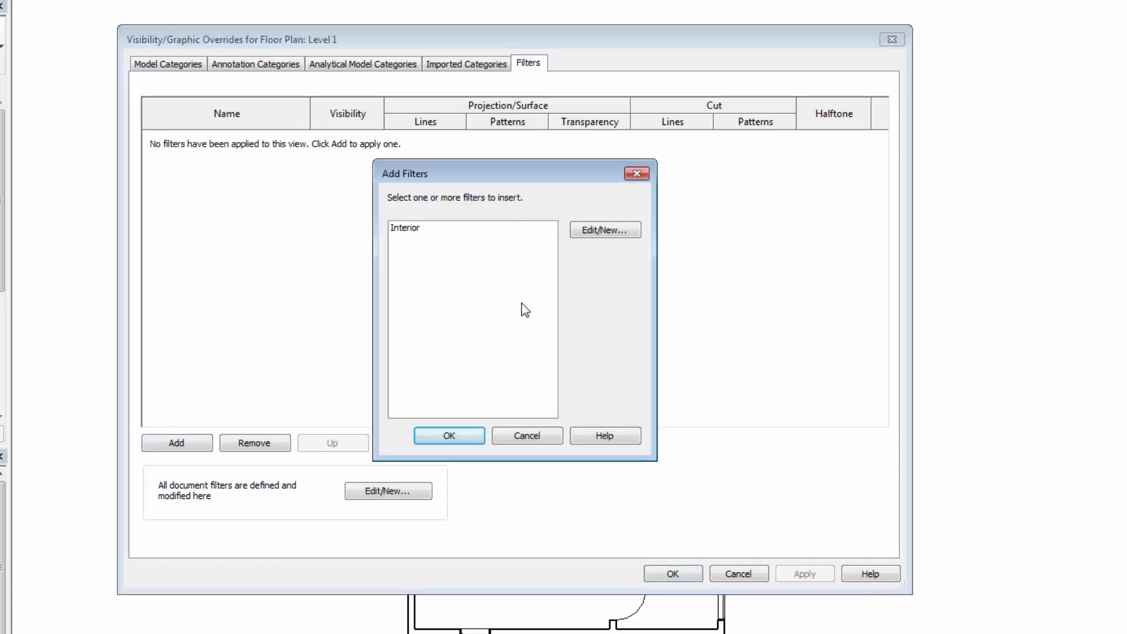
{"action": "mouse_move", "coordinate": [420, 250]}
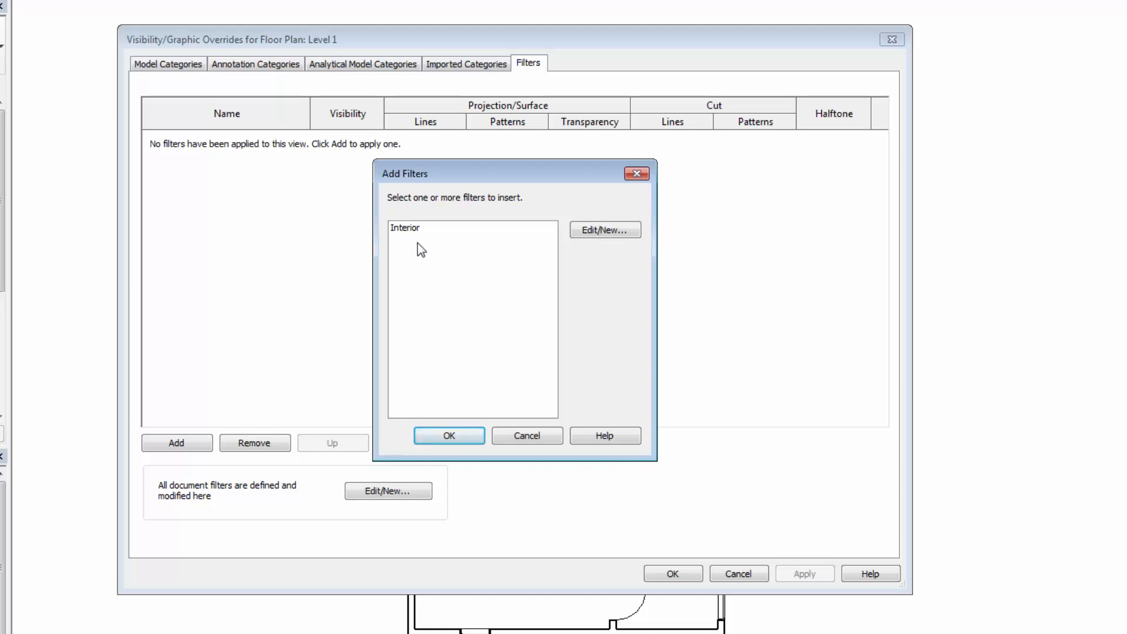
{"action": "mouse_move", "coordinate": [614, 243]}
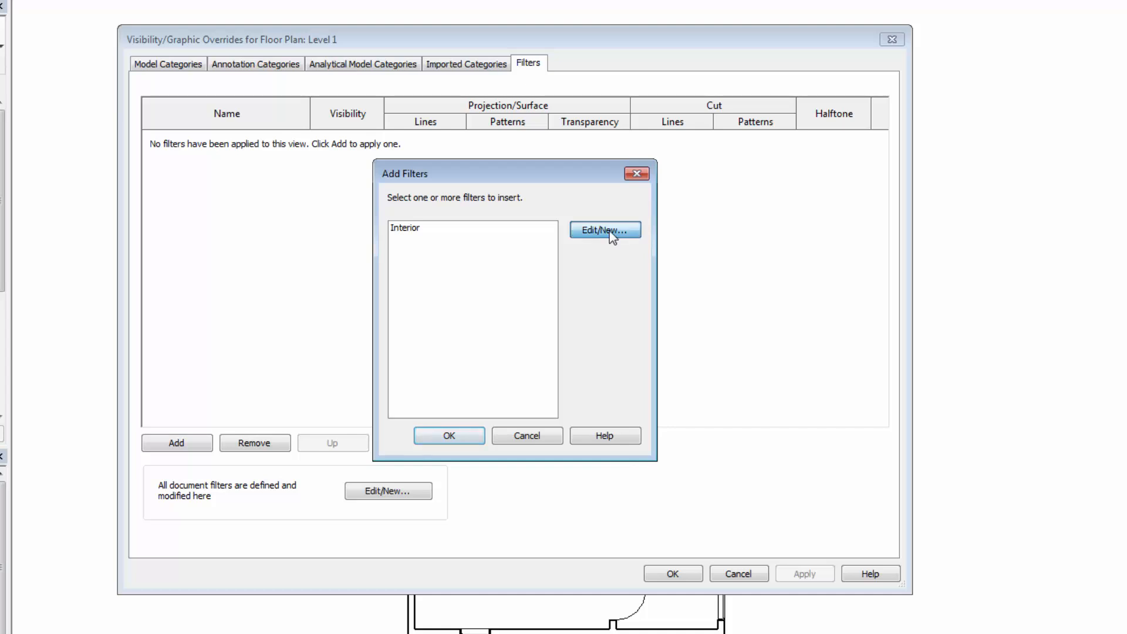
{"action": "left_click", "coordinate": [604, 230]}
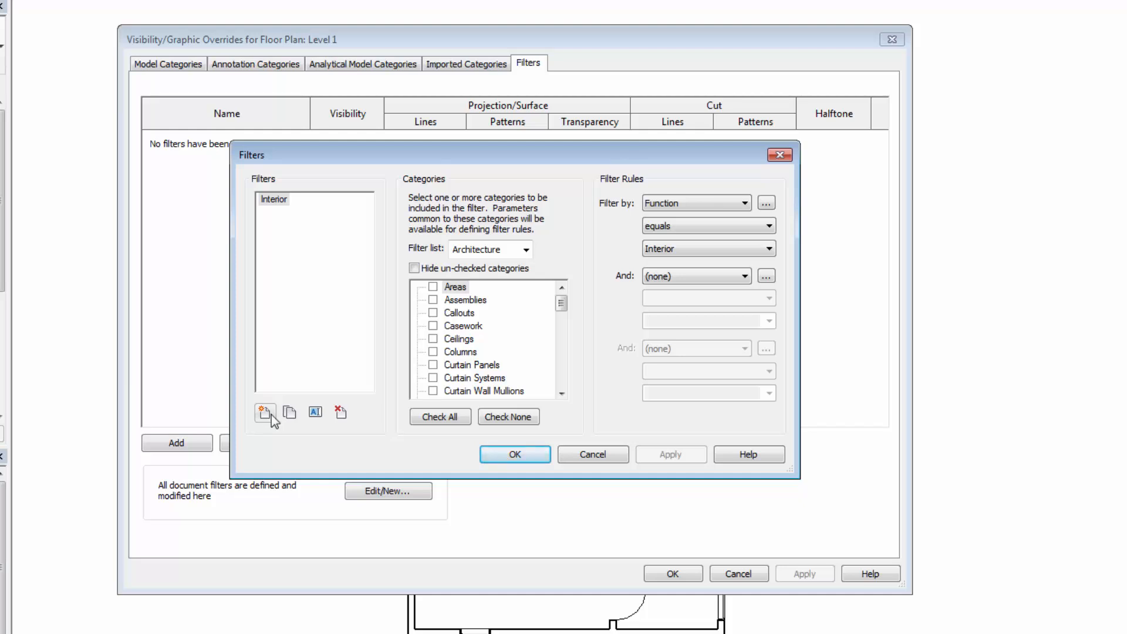
Step: Create a new filter named 'Rated Wall 1 HR' and select it for editing
{"action": "left_click", "coordinate": [264, 412]}
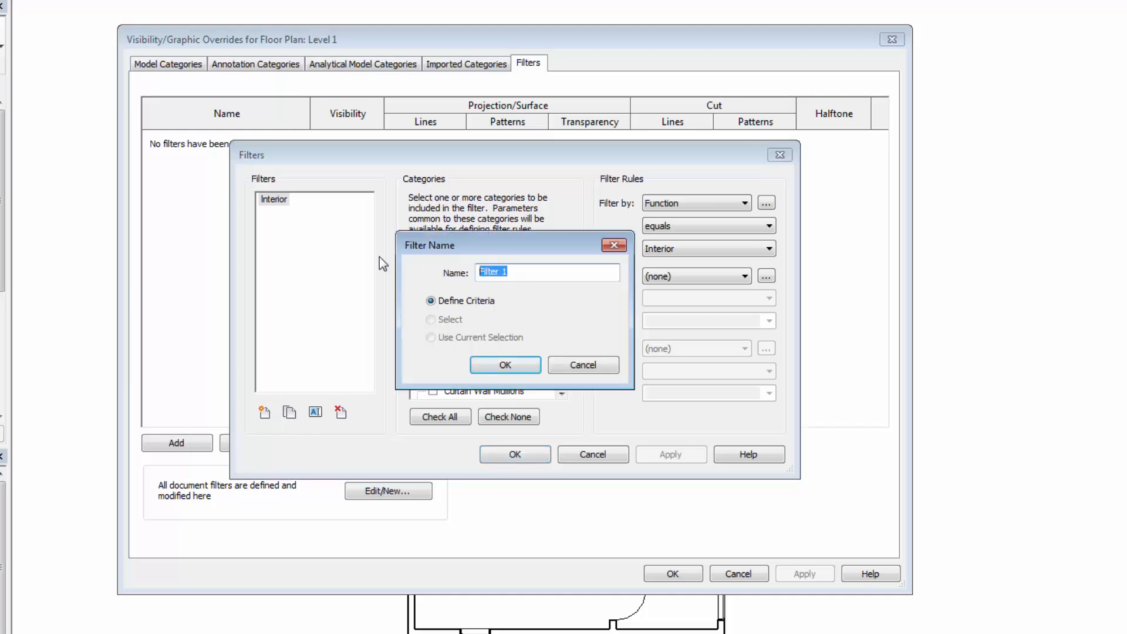
{"action": "type", "text": "Rated Wall"}
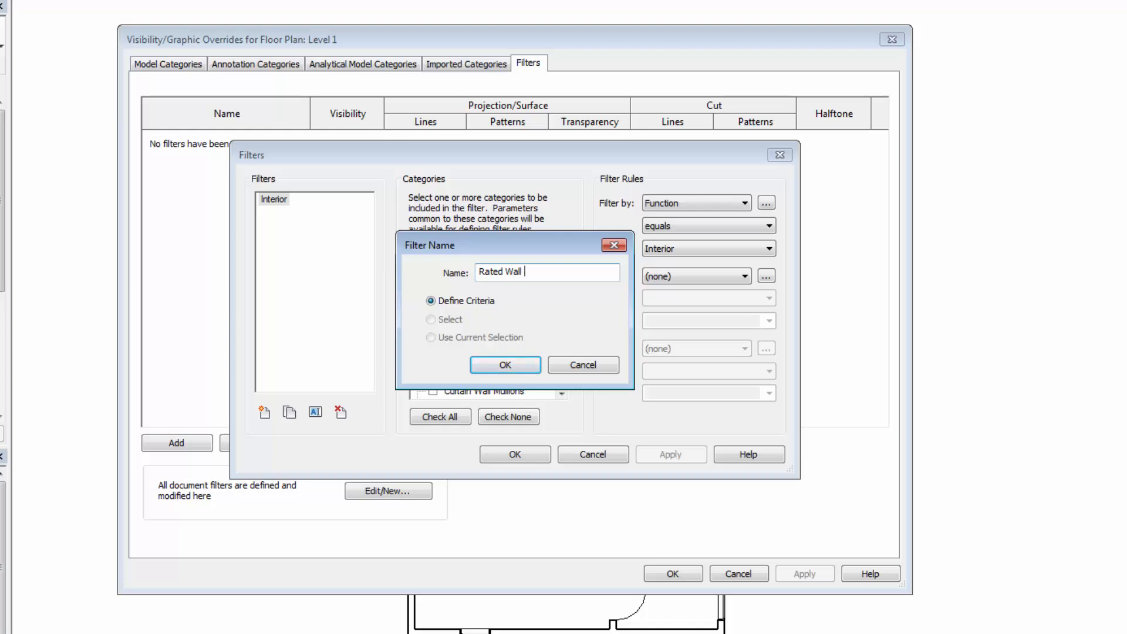
{"action": "type", "text": "1 HR"}
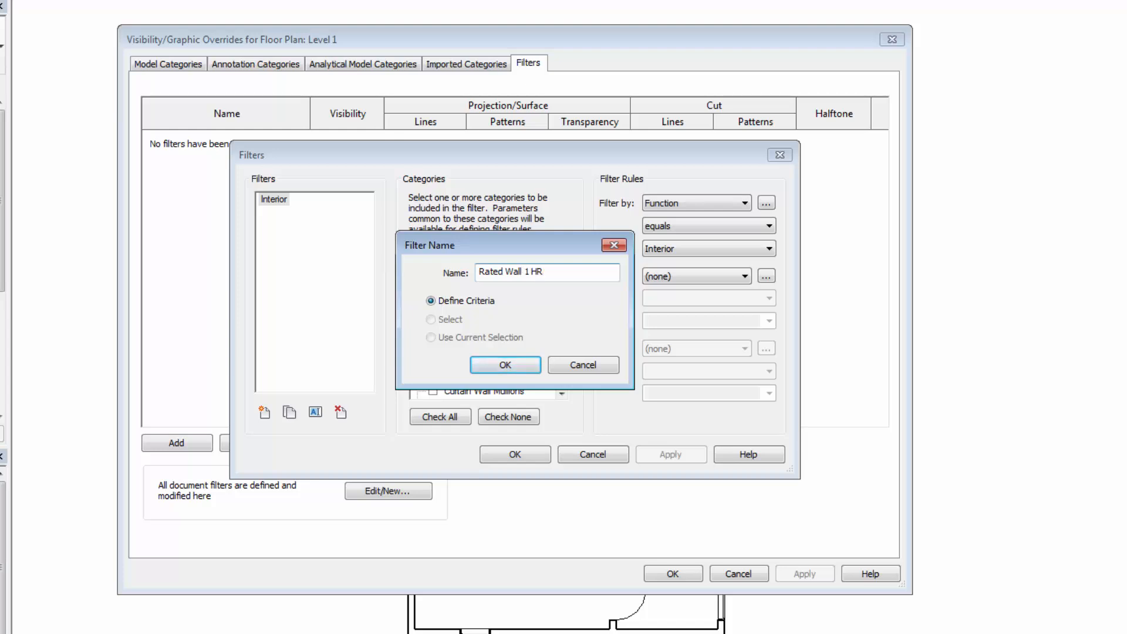
{"action": "left_click", "coordinate": [505, 364]}
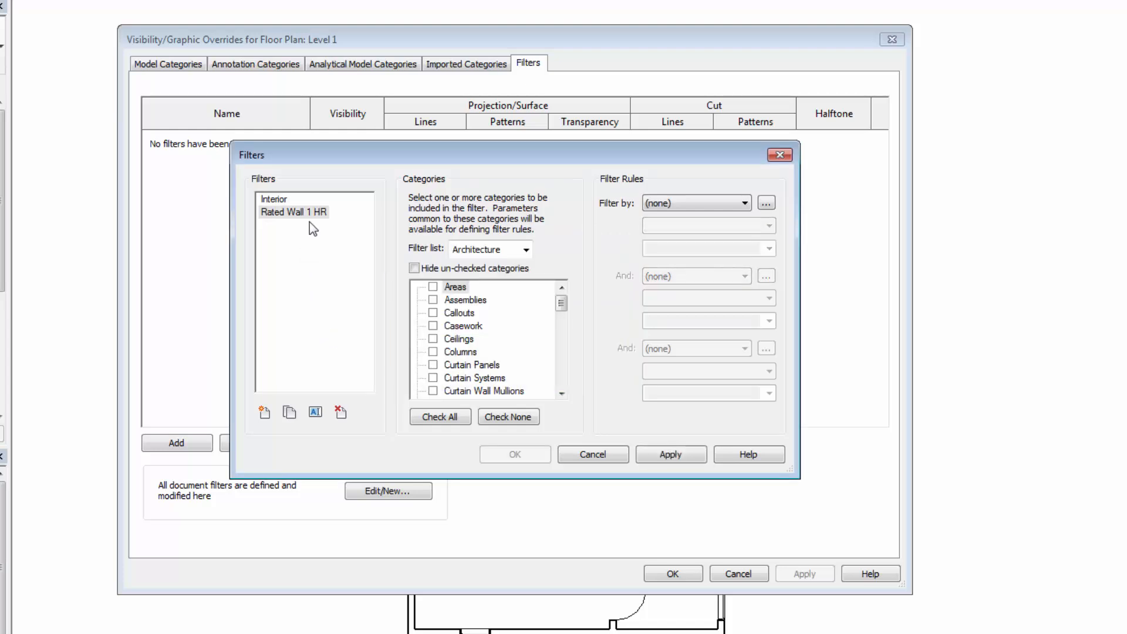
{"action": "mouse_move", "coordinate": [326, 233]}
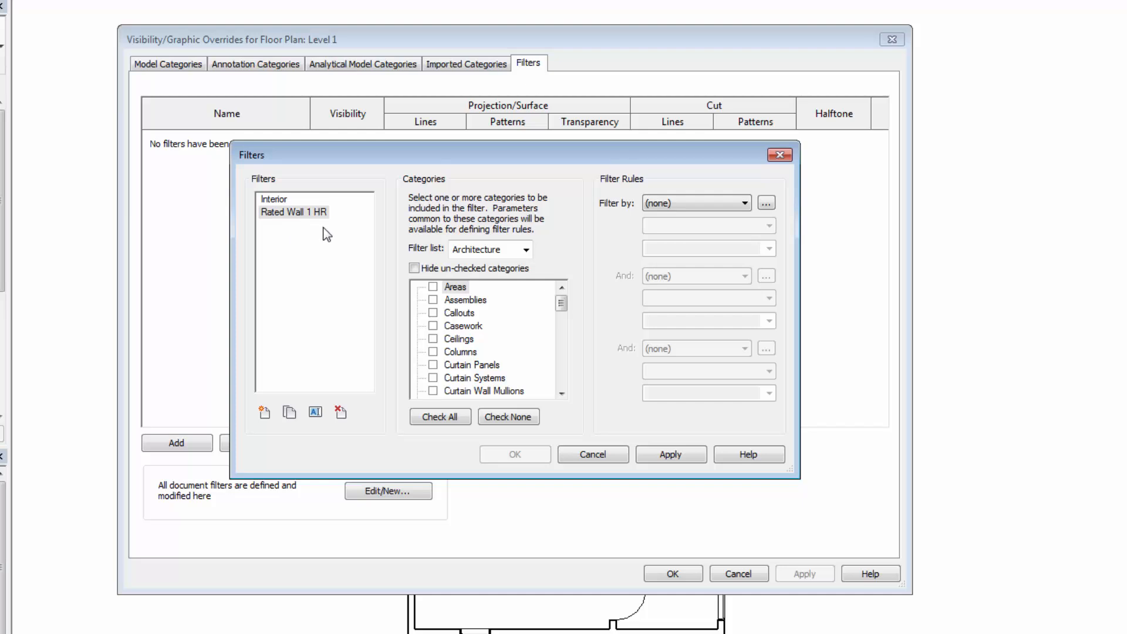
{"action": "mouse_move", "coordinate": [406, 272]}
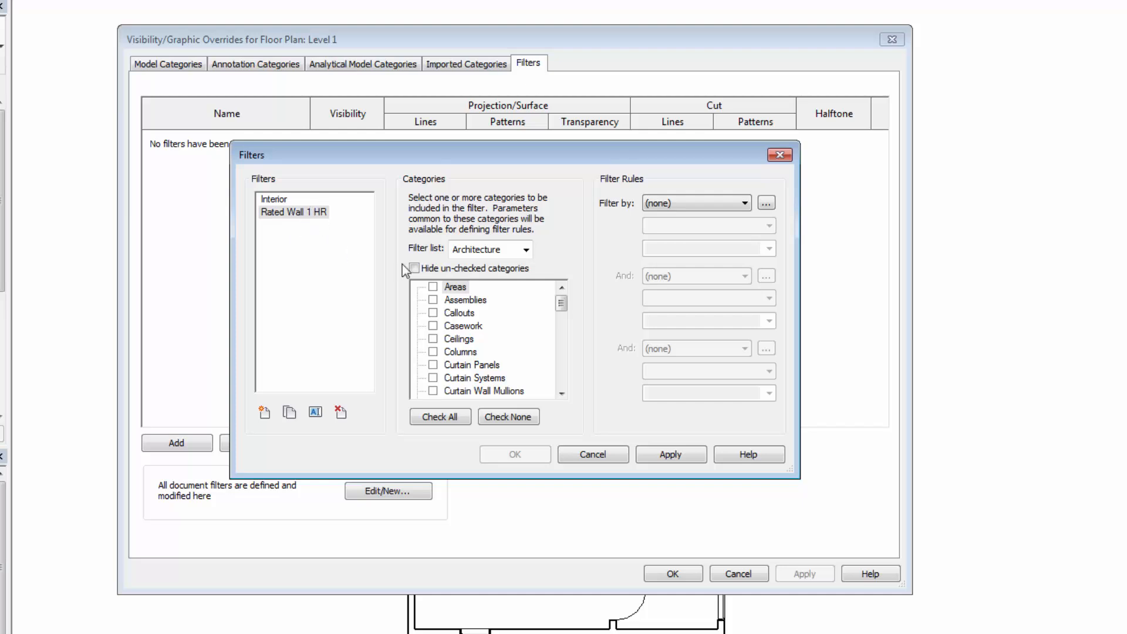
Step: Tick Walls as the category for the Rated Wall 1 HR filter
{"action": "left_click", "coordinate": [525, 249]}
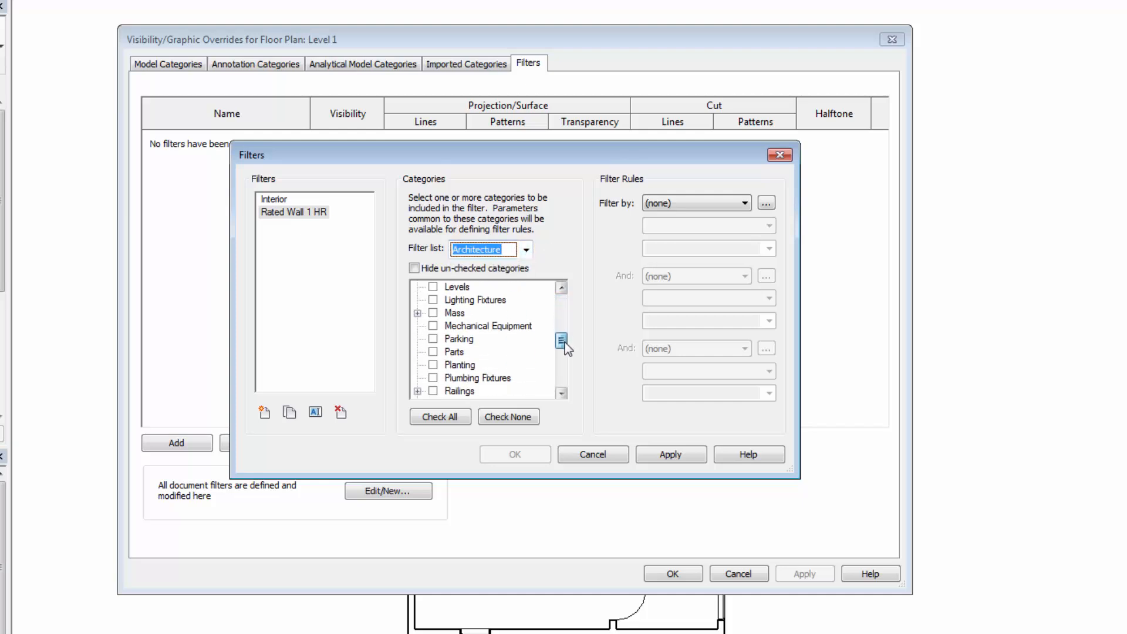
{"action": "scroll", "scroll_direction": "down", "scroll_amount": 3}
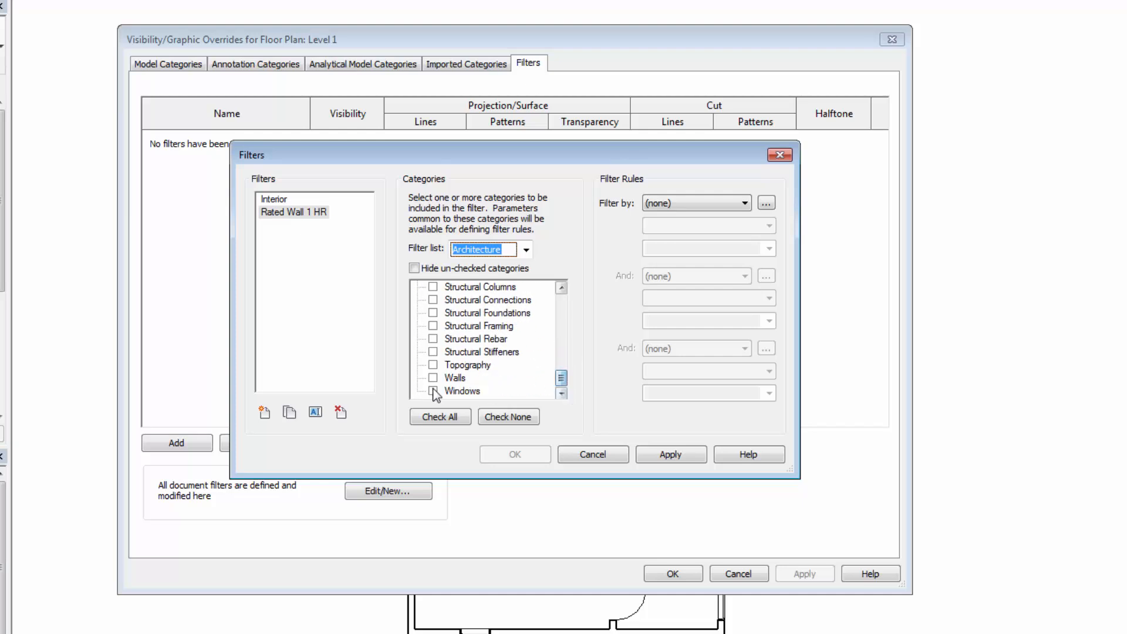
{"action": "left_click", "coordinate": [432, 377]}
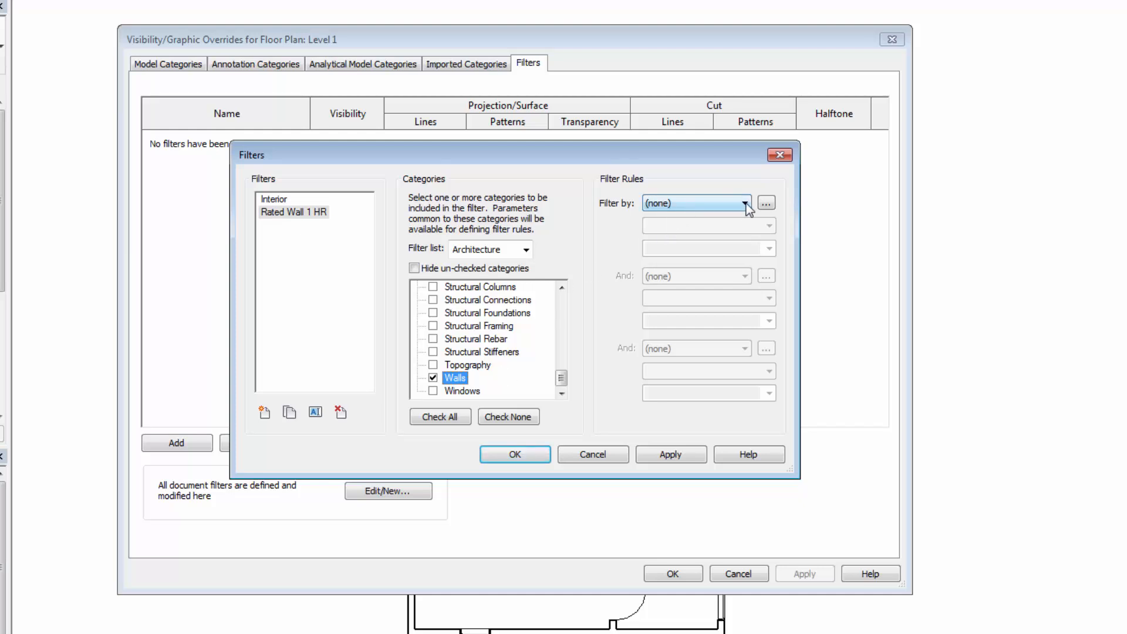
Step: Set the filter rule to Fire Rating equals 1HR and close the editor
{"action": "left_click", "coordinate": [744, 202]}
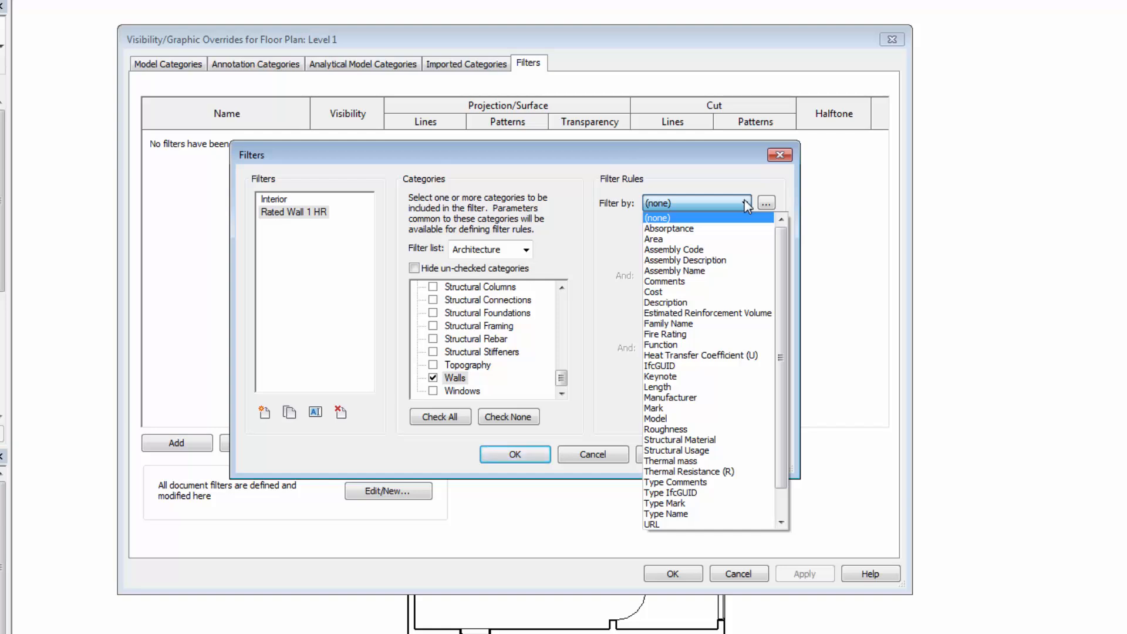
{"action": "scroll", "scroll_direction": "down", "scroll_amount": 3}
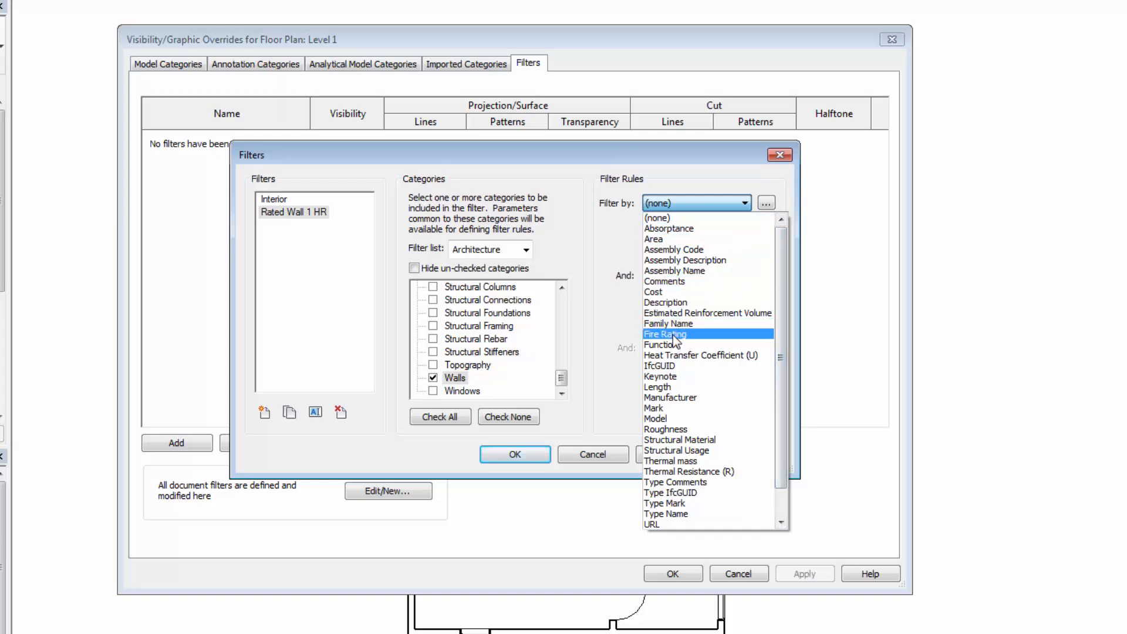
{"action": "left_click", "coordinate": [664, 333]}
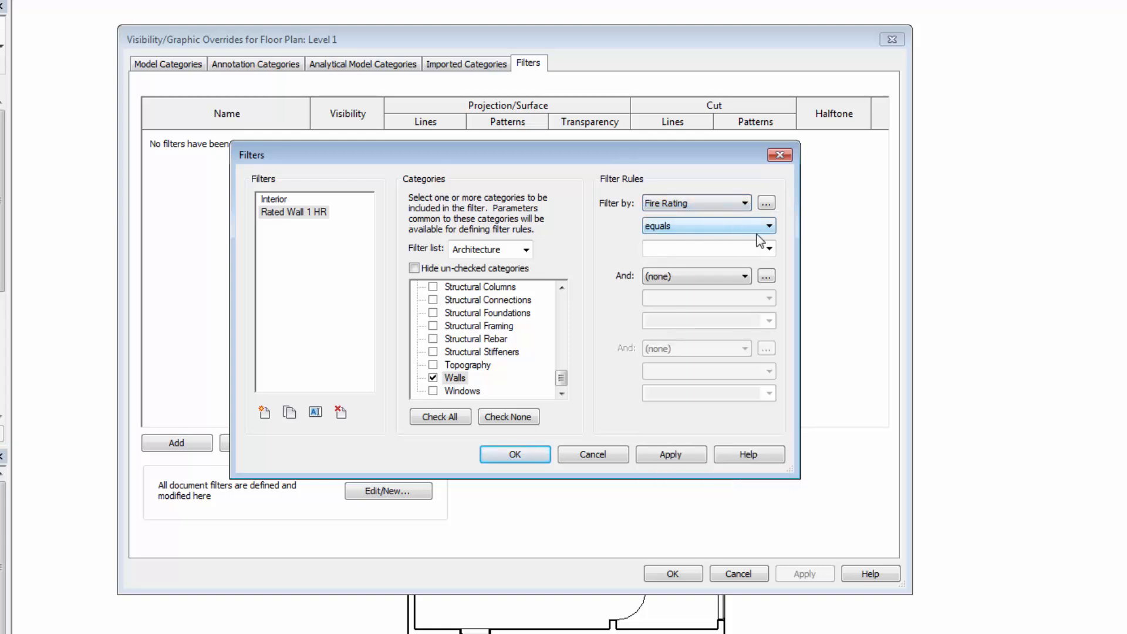
{"action": "left_click", "coordinate": [768, 226]}
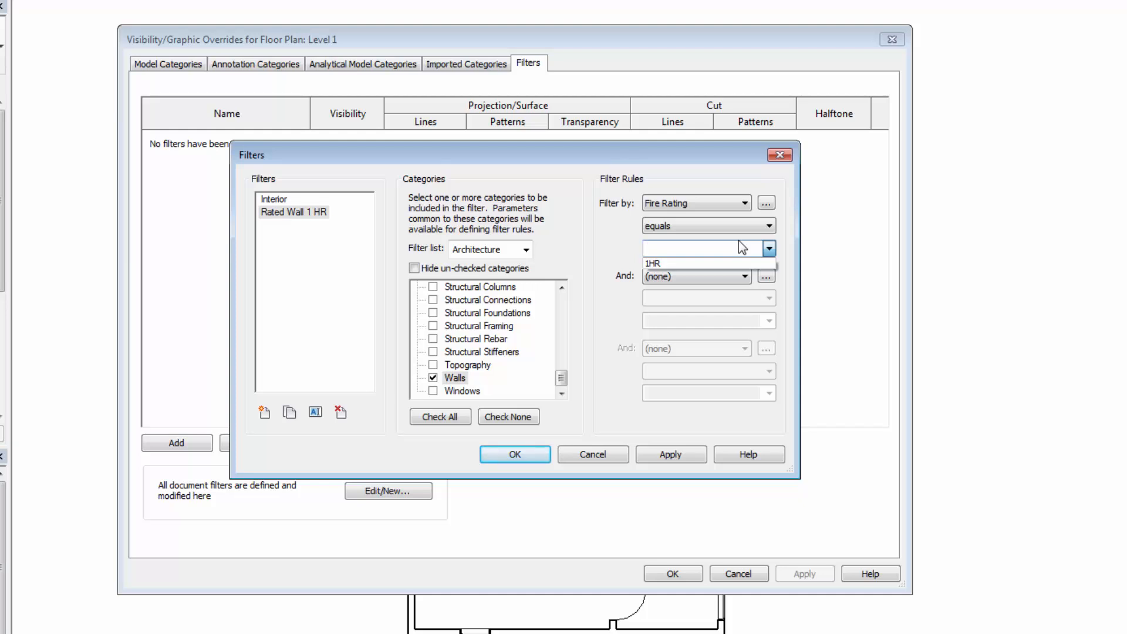
{"action": "mouse_move", "coordinate": [672, 269]}
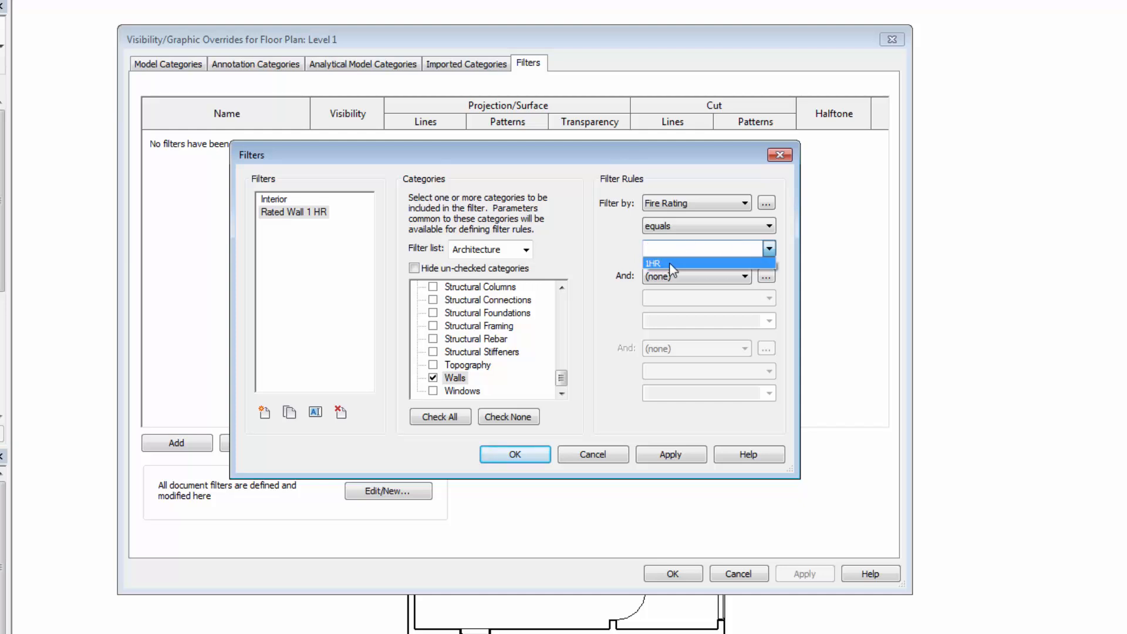
{"action": "left_click", "coordinate": [653, 263]}
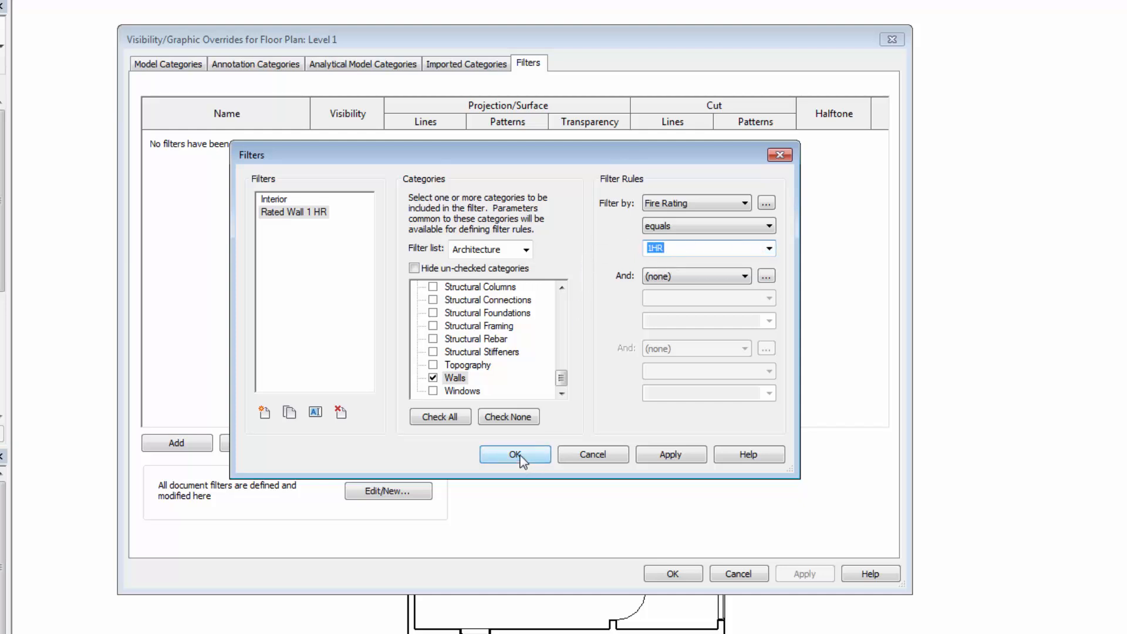
{"action": "left_click", "coordinate": [515, 454]}
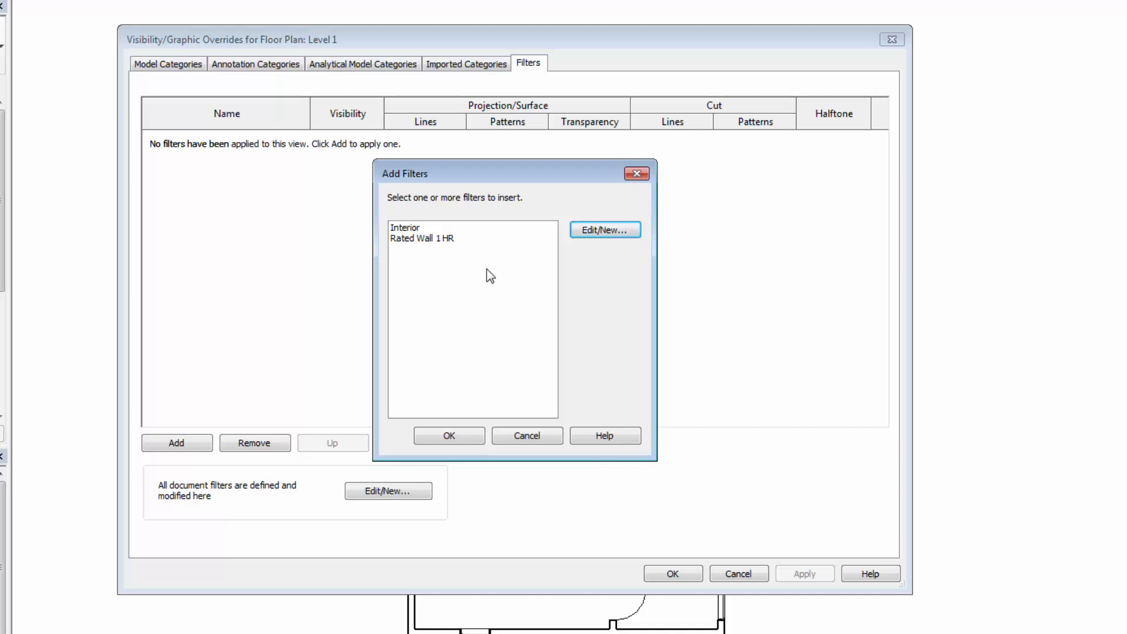
{"action": "mouse_move", "coordinate": [428, 256]}
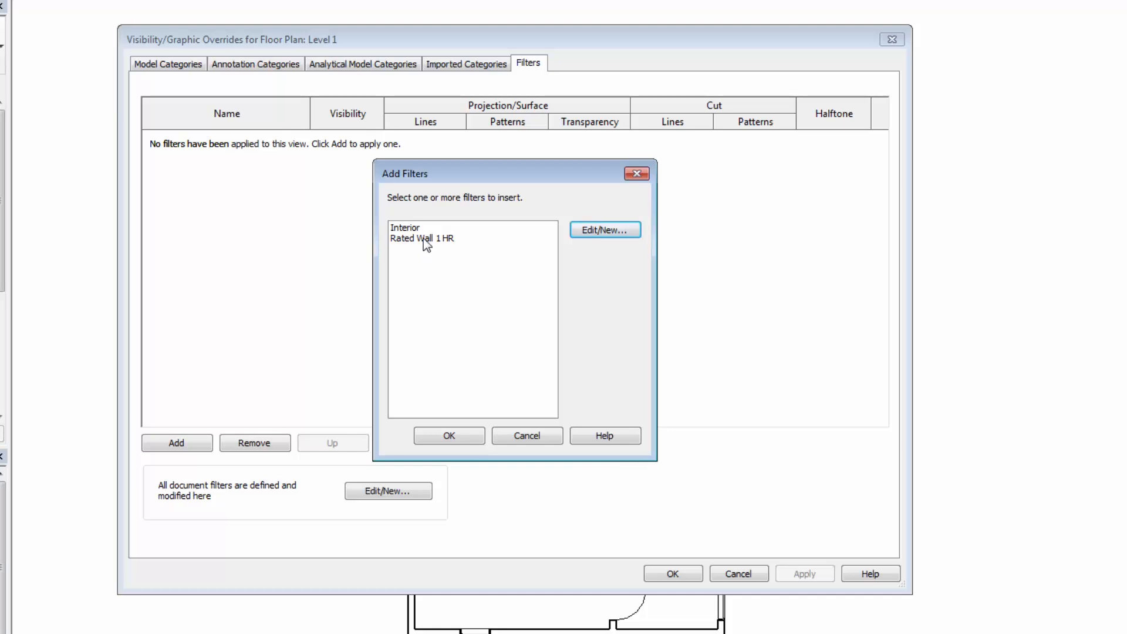
Step: Add the Rated Wall 1 HR filter to Level 1's visibility overrides
{"action": "left_click", "coordinate": [449, 435]}
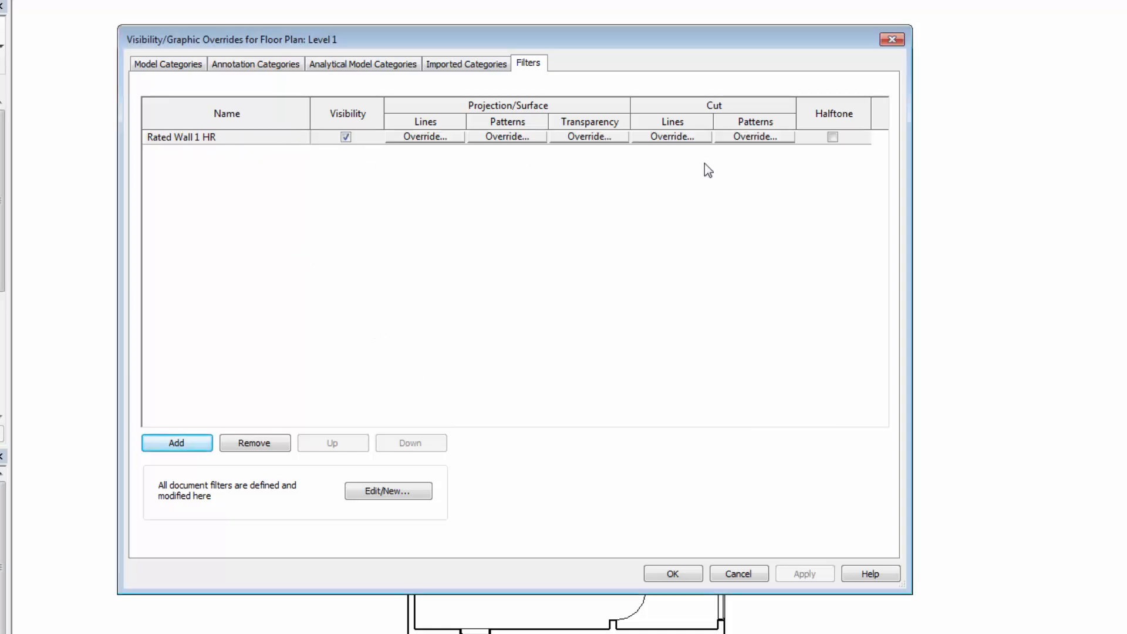
Step: Override the filter's cut pattern with red and apply the overrides to the plan
{"action": "left_click", "coordinate": [507, 136]}
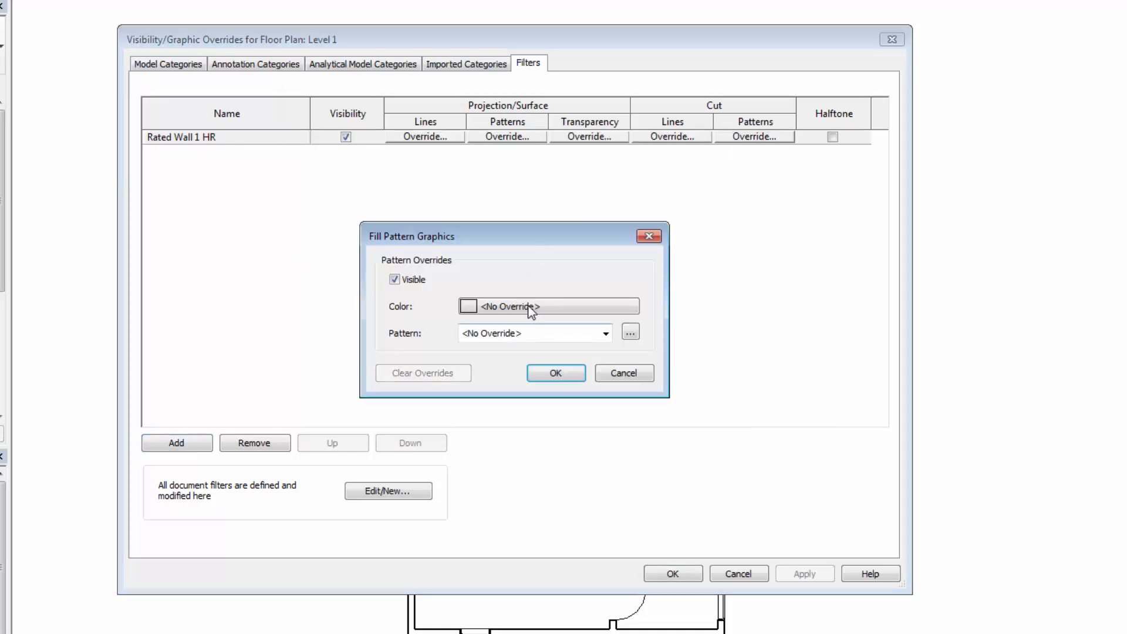
{"action": "left_click", "coordinate": [468, 306]}
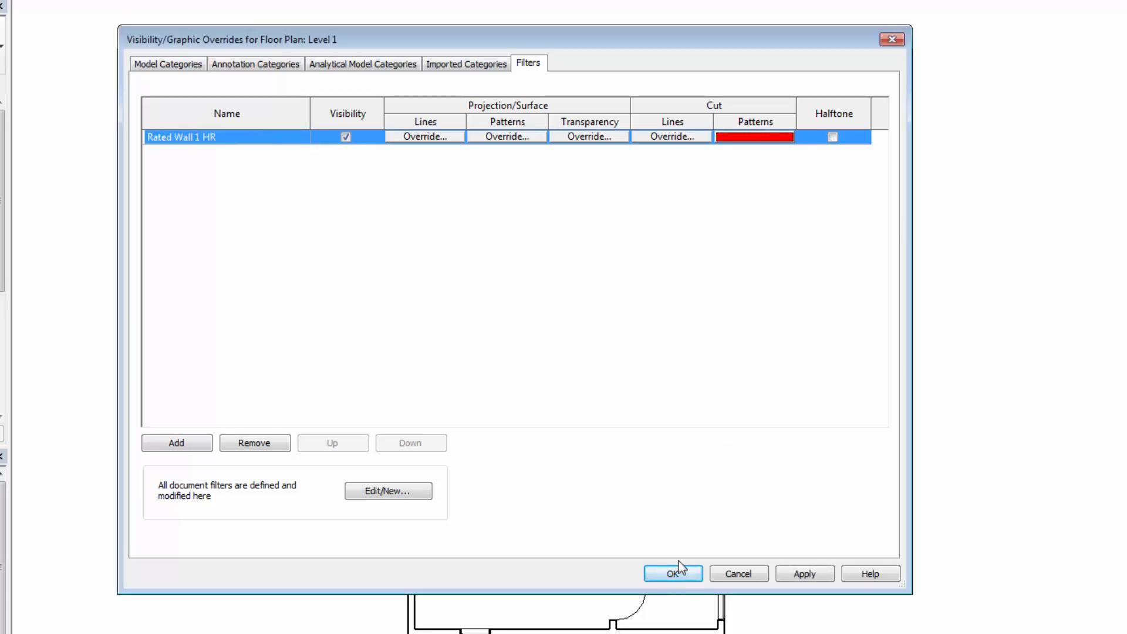
{"action": "left_click", "coordinate": [675, 574]}
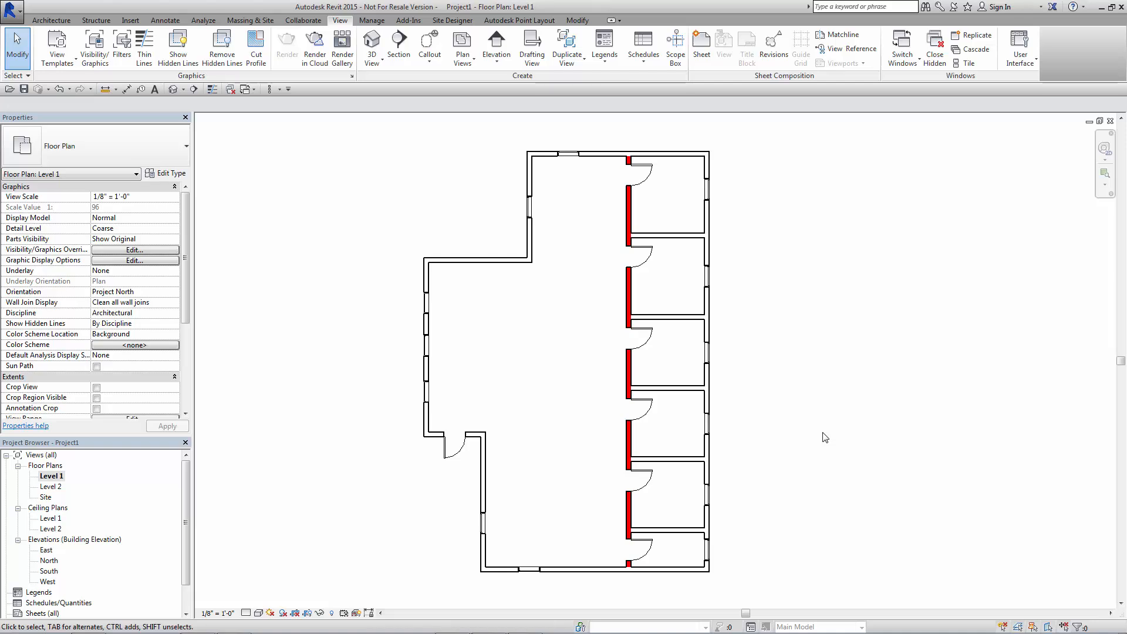
{"action": "mouse_move", "coordinate": [249, 259]}
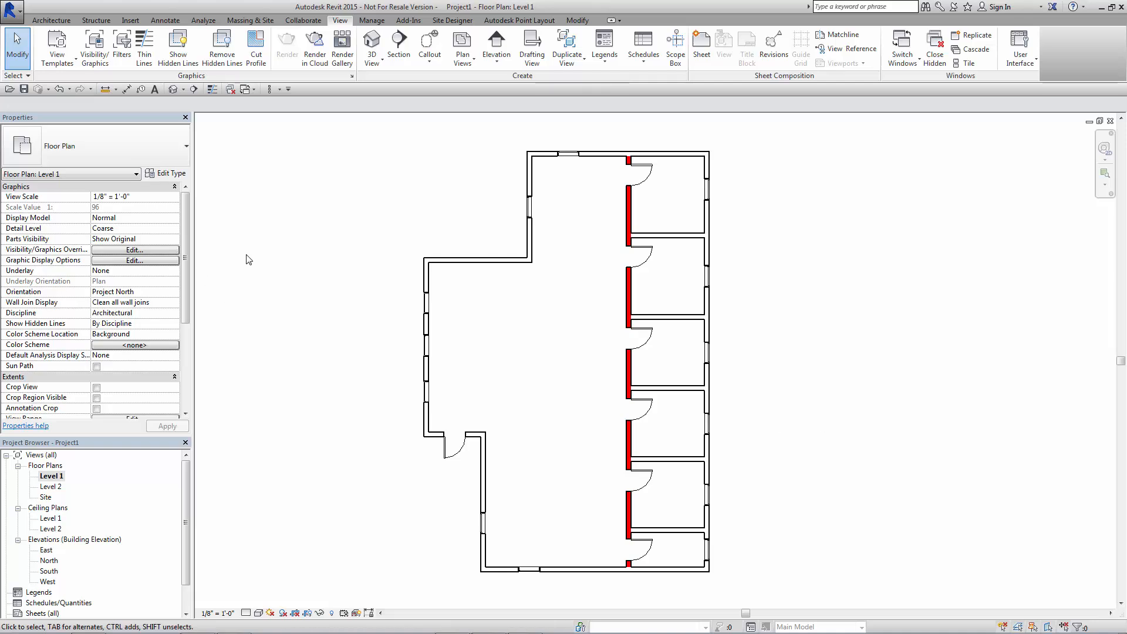
{"action": "mouse_move", "coordinate": [484, 345]}
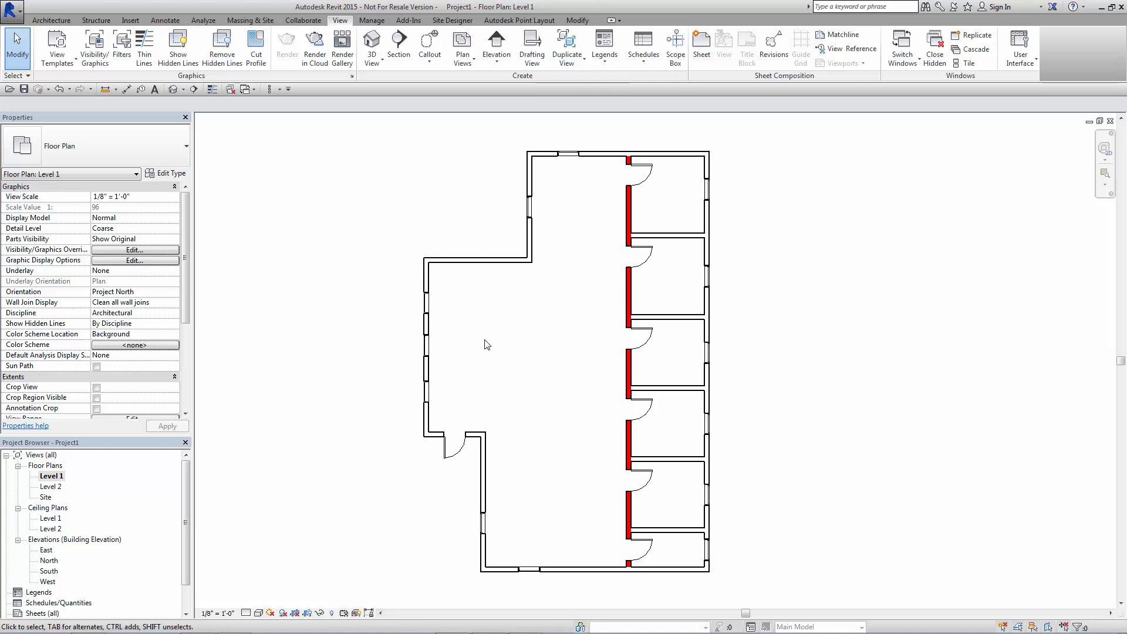